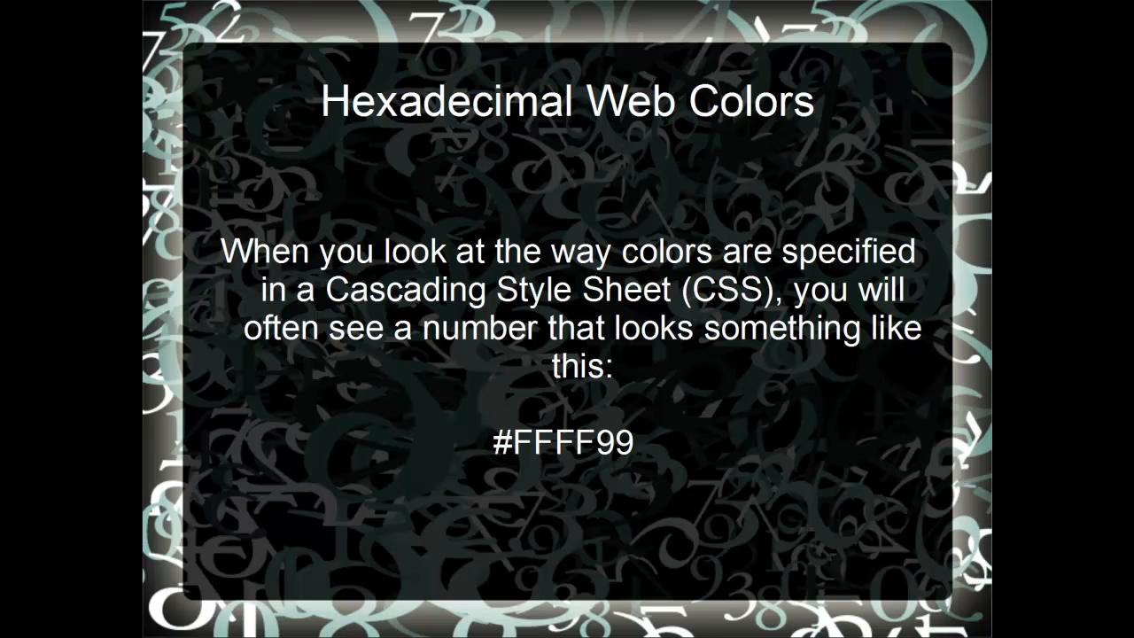
pyautogui.moveTo(558, 418)
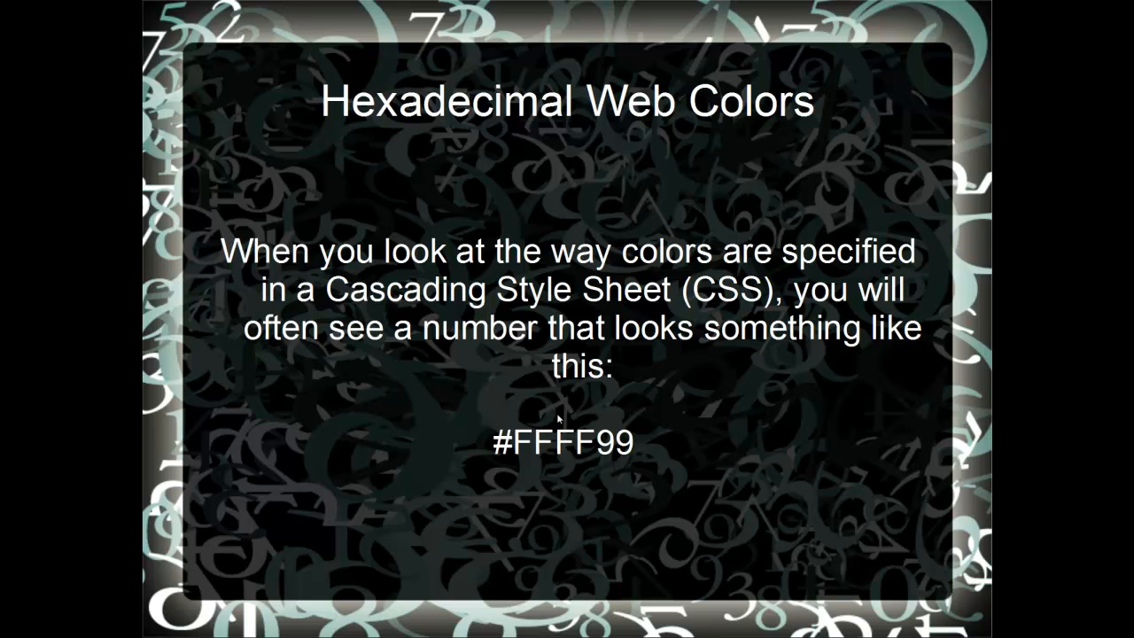
pyautogui.moveTo(647, 464)
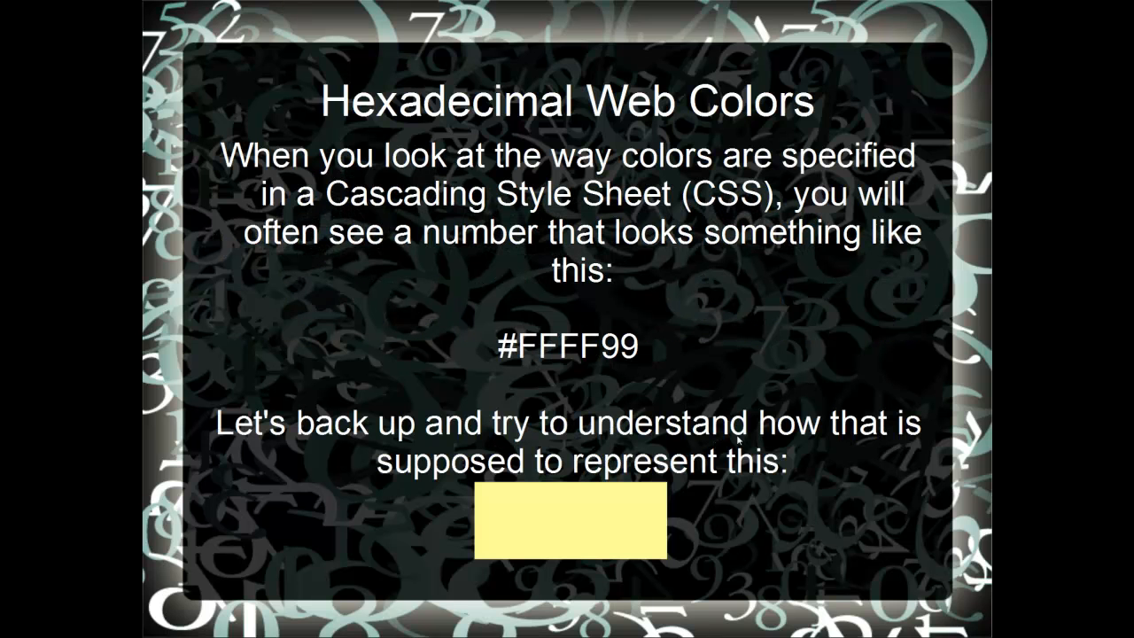
pyautogui.moveTo(792, 474)
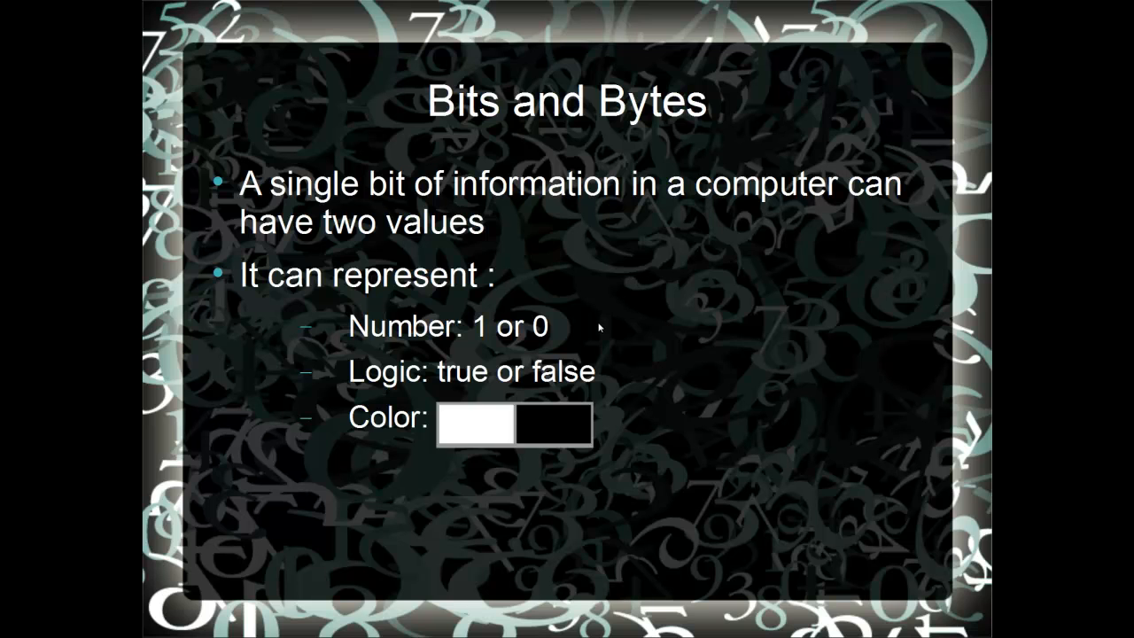
pyautogui.moveTo(566, 330)
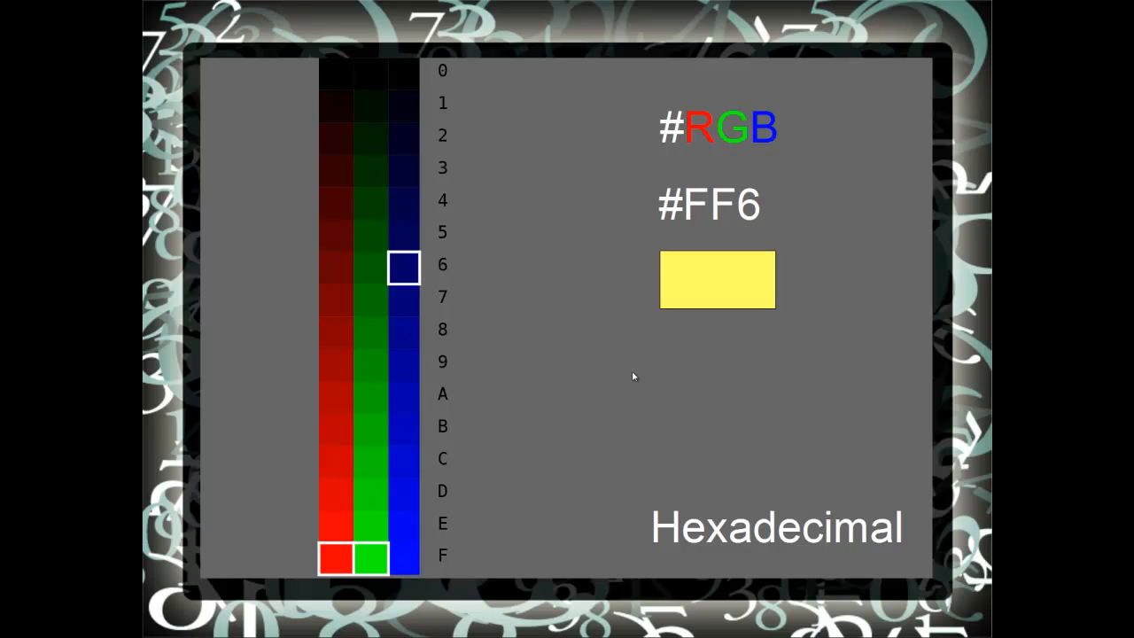
pyautogui.moveTo(523, 447)
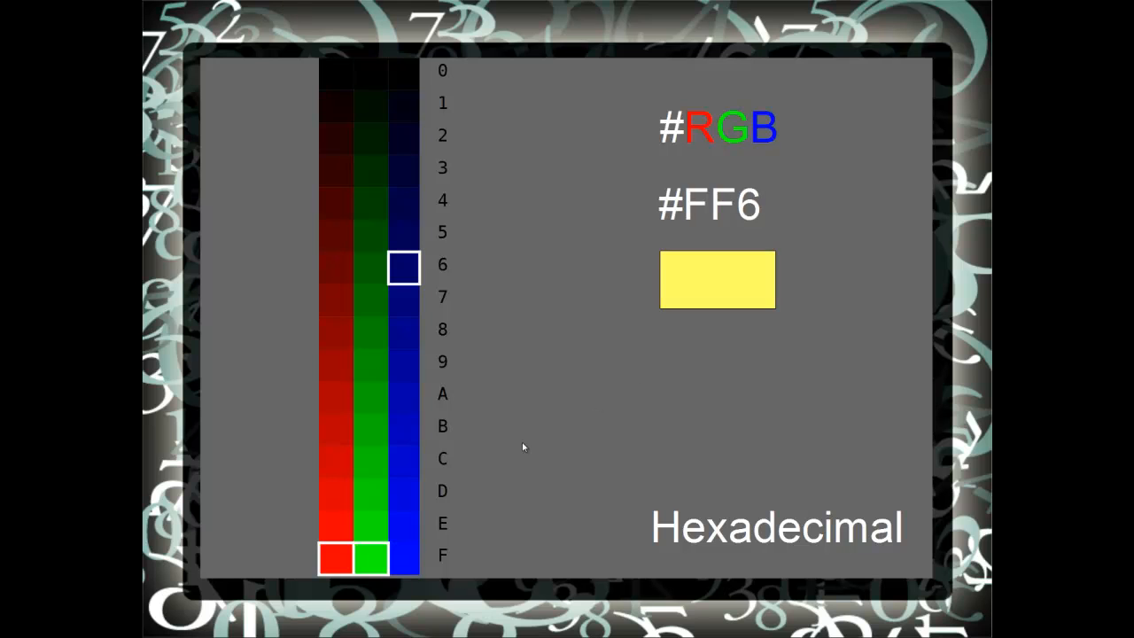
pyautogui.moveTo(365, 560)
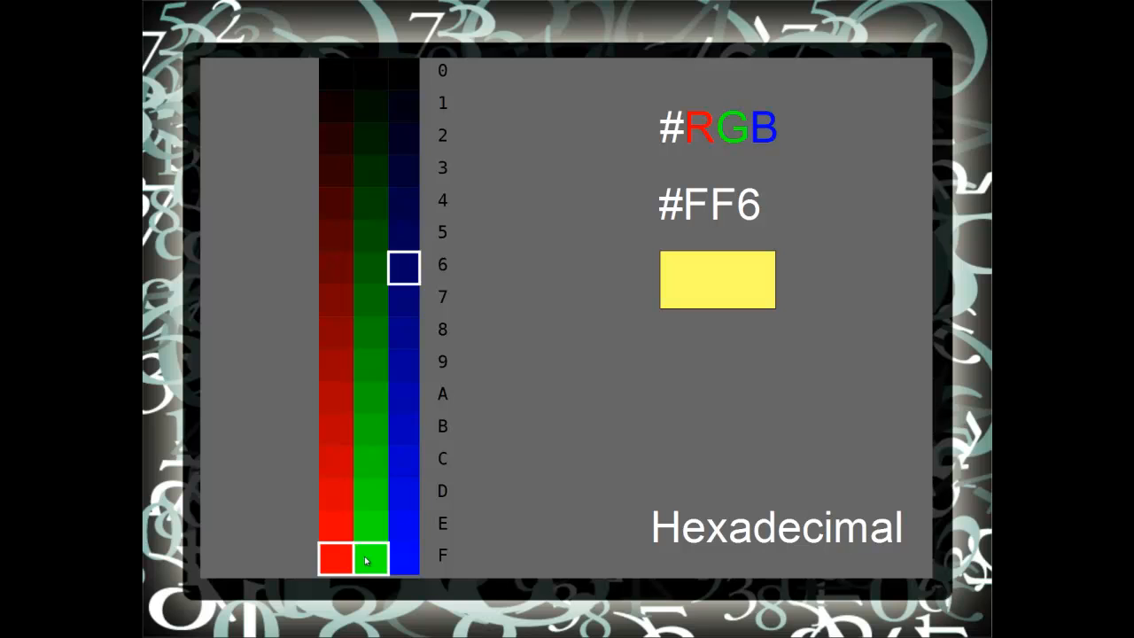
pyautogui.moveTo(489, 396)
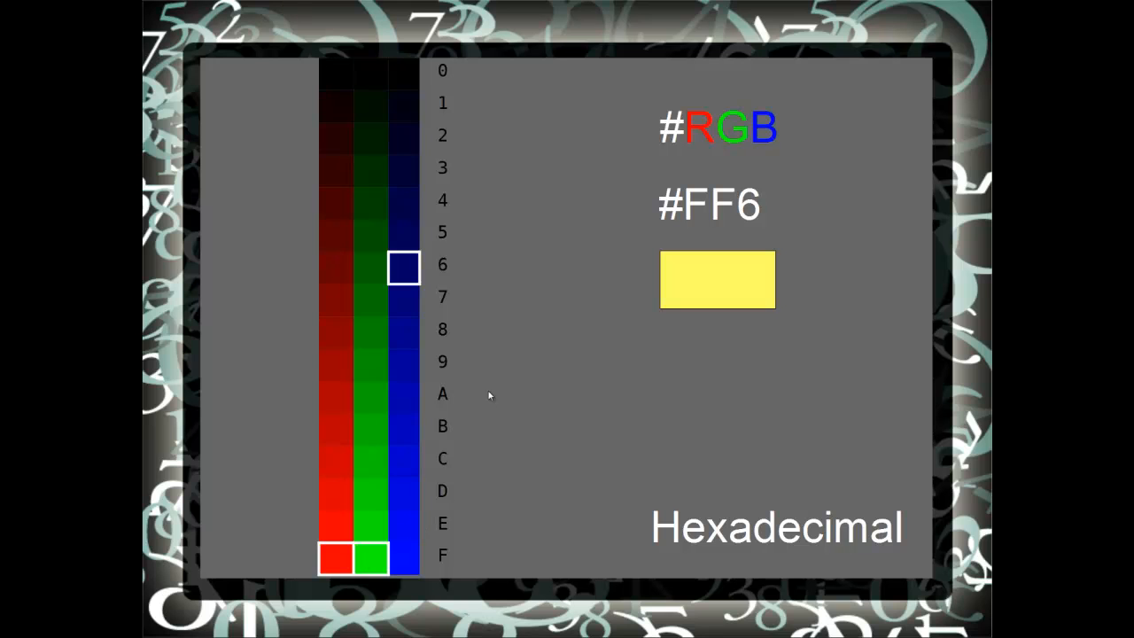
pyautogui.moveTo(541, 308)
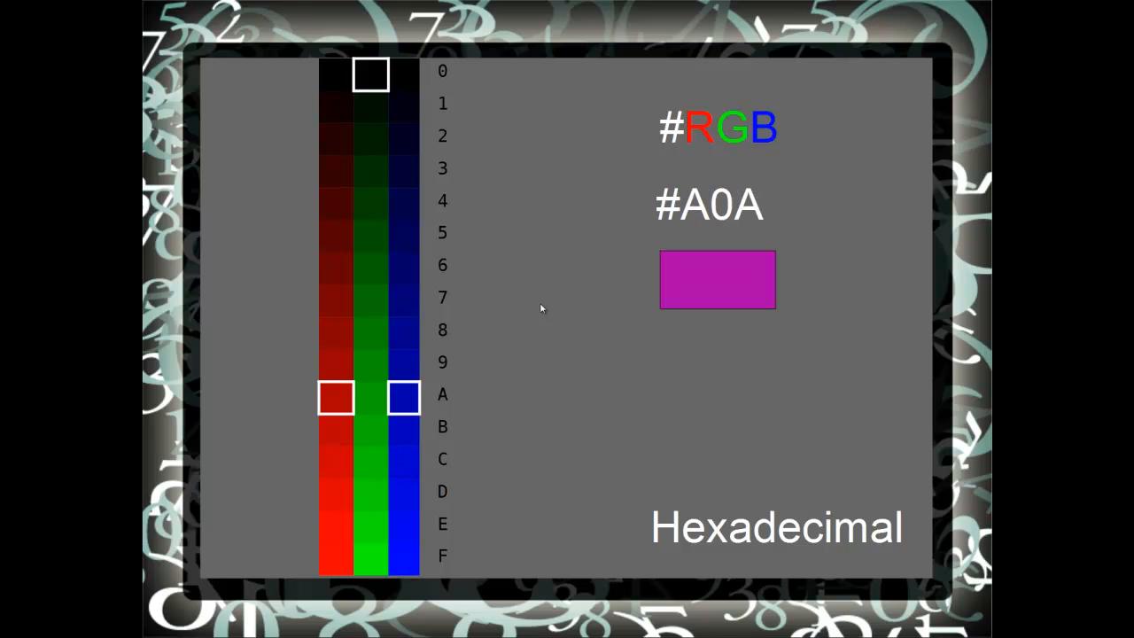
pyautogui.moveTo(626, 258)
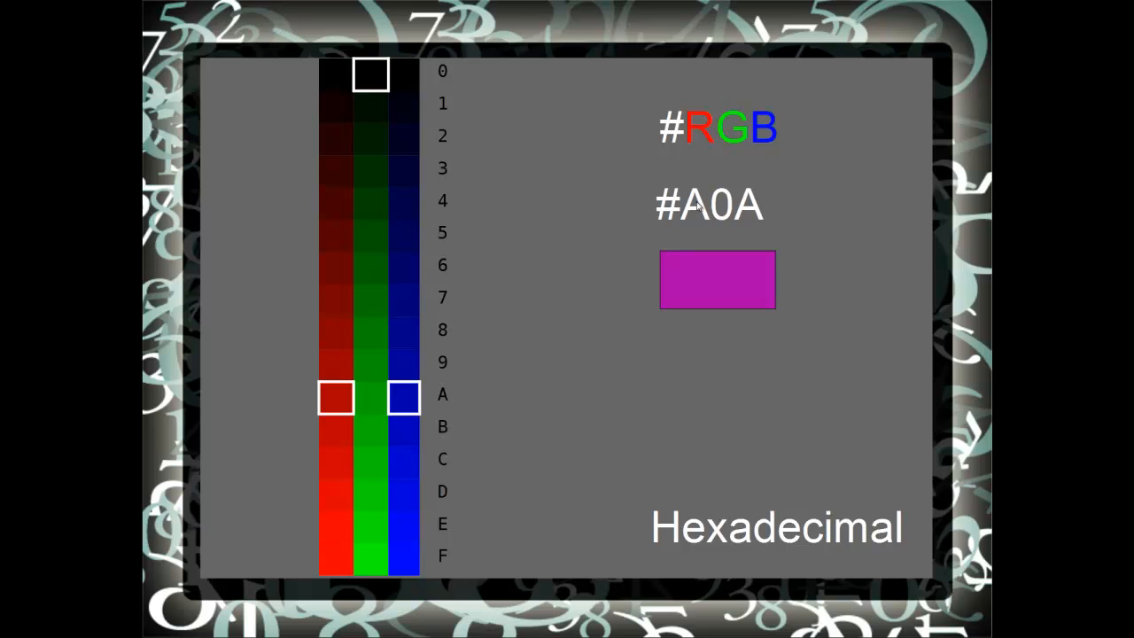
pyautogui.moveTo(342, 428)
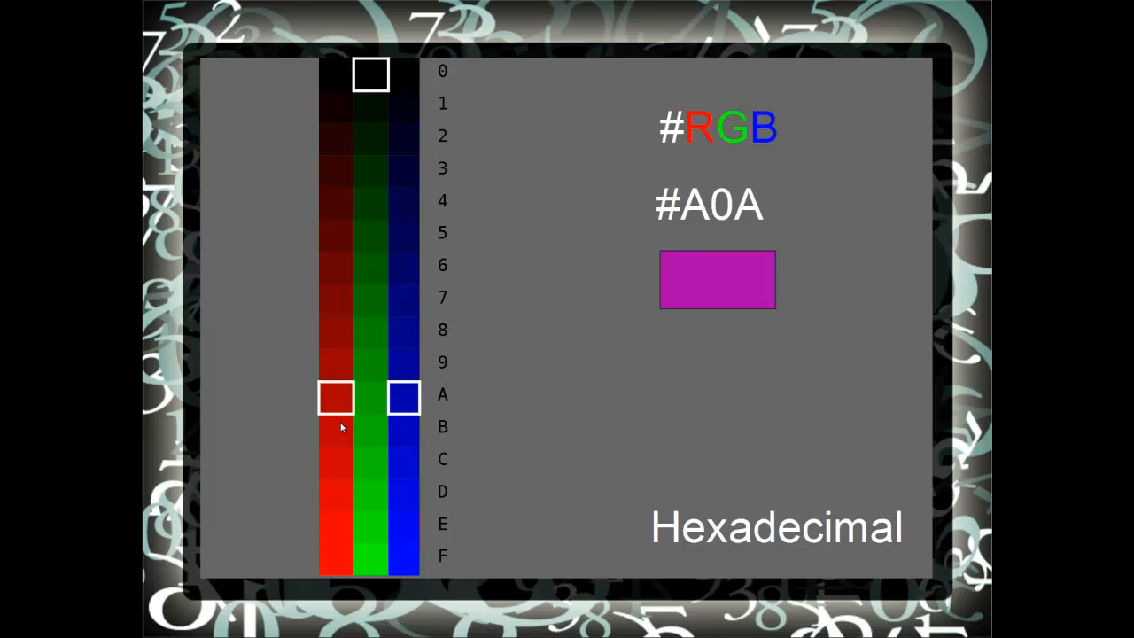
pyautogui.moveTo(540, 282)
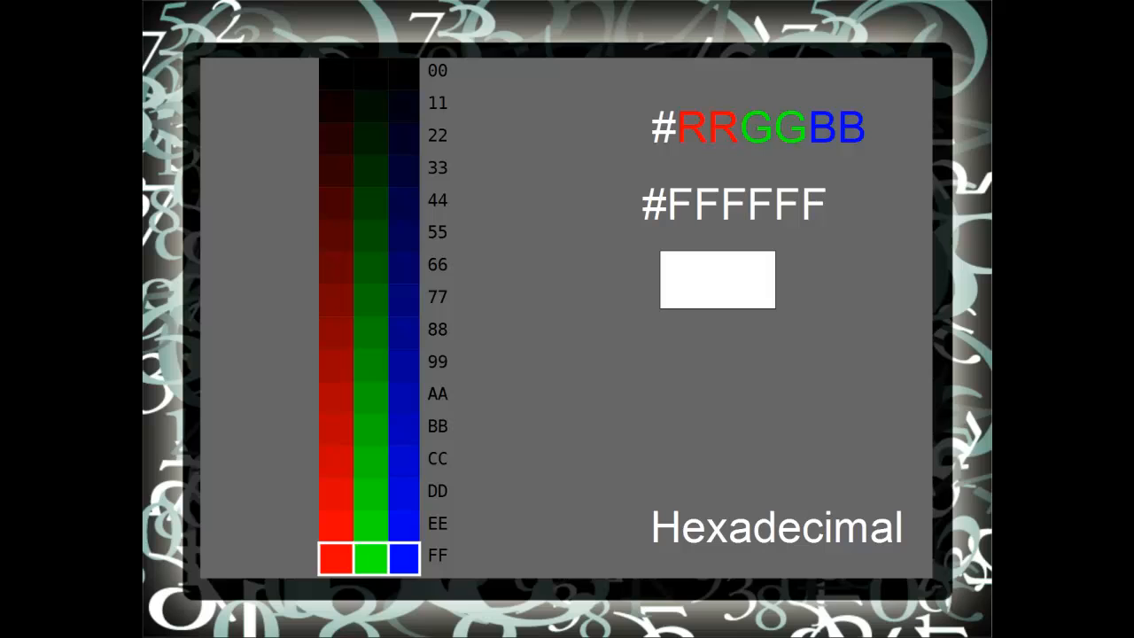
pyautogui.moveTo(518, 394)
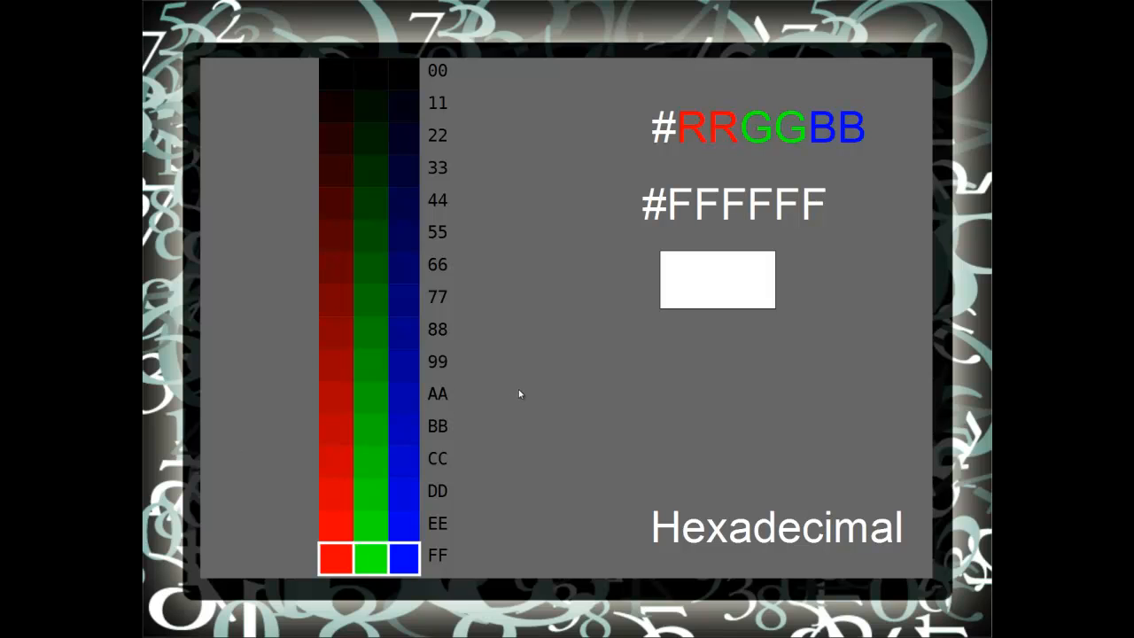
pyautogui.moveTo(436, 249)
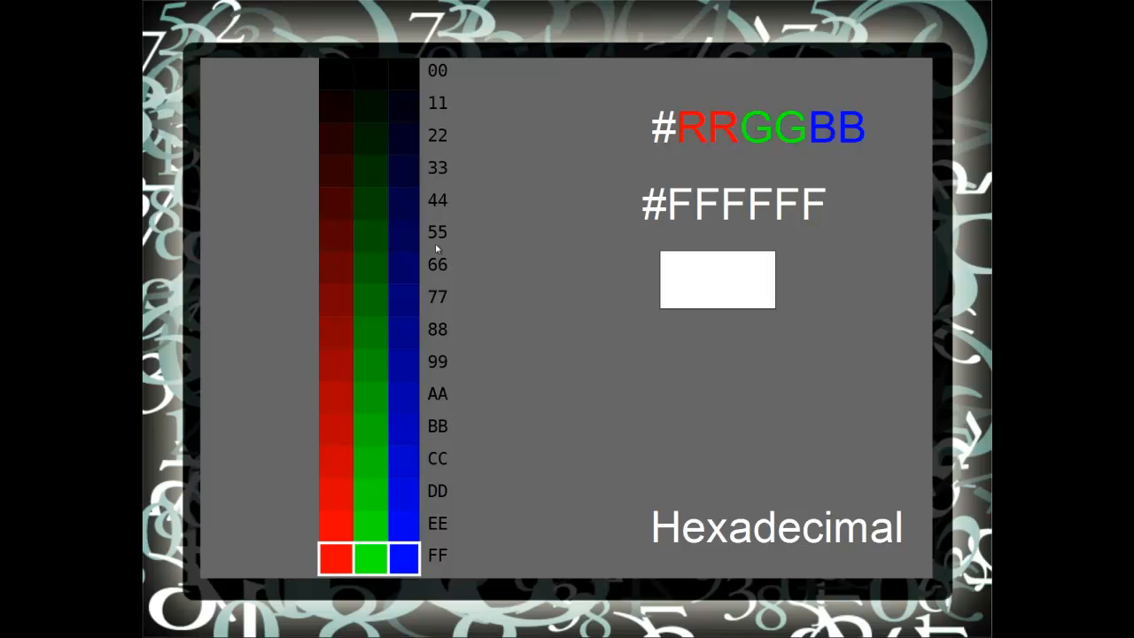
pyautogui.moveTo(383, 198)
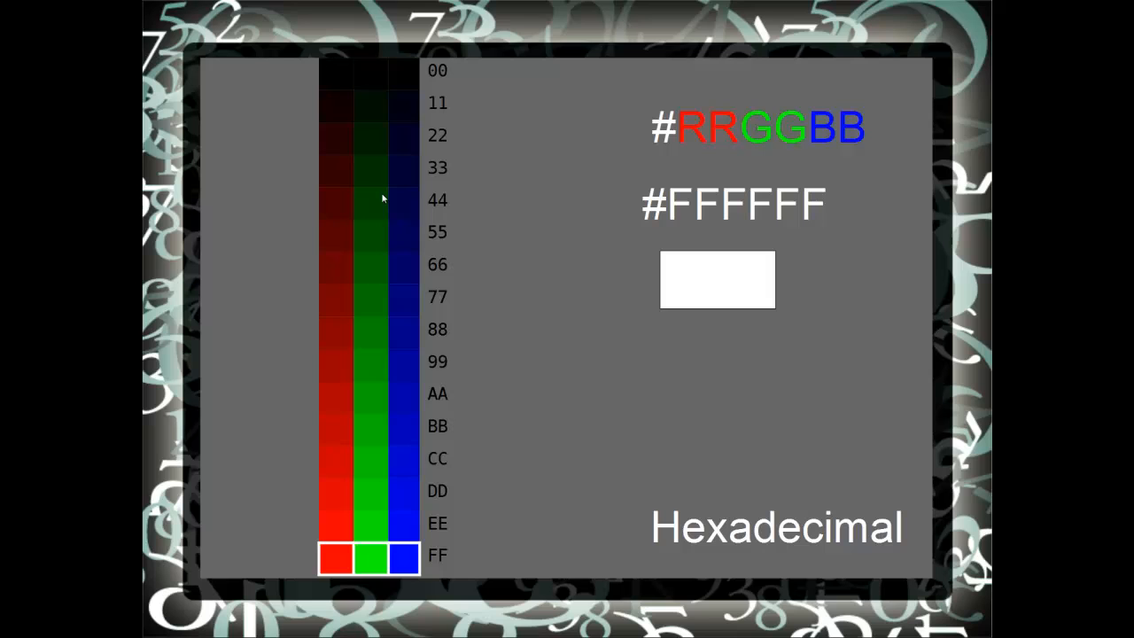
pyautogui.moveTo(713, 160)
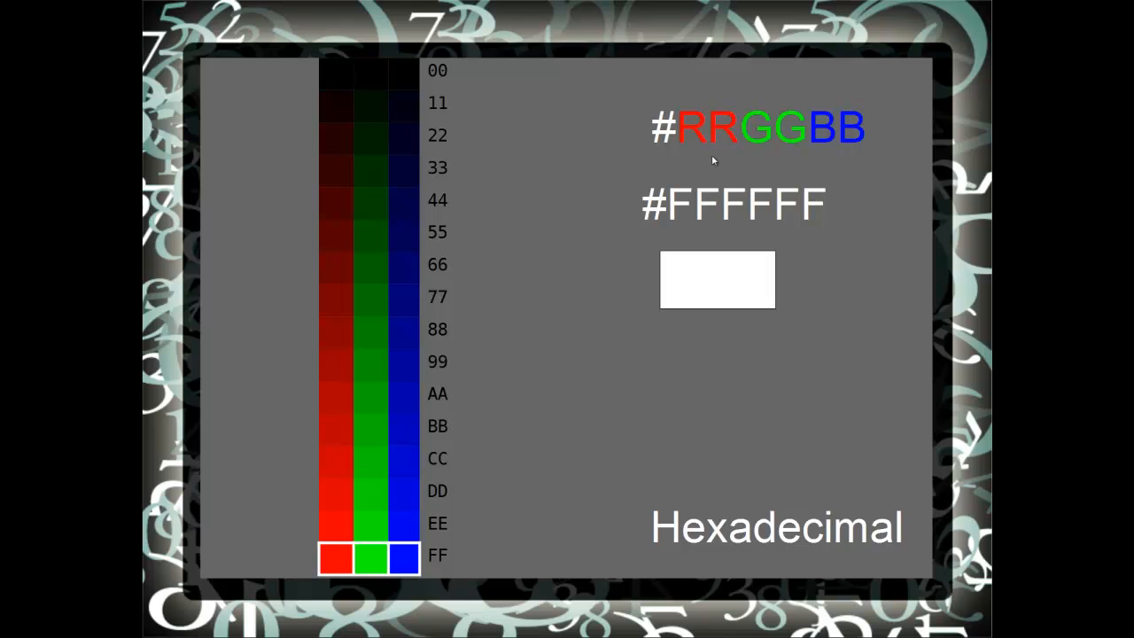
pyautogui.moveTo(555, 443)
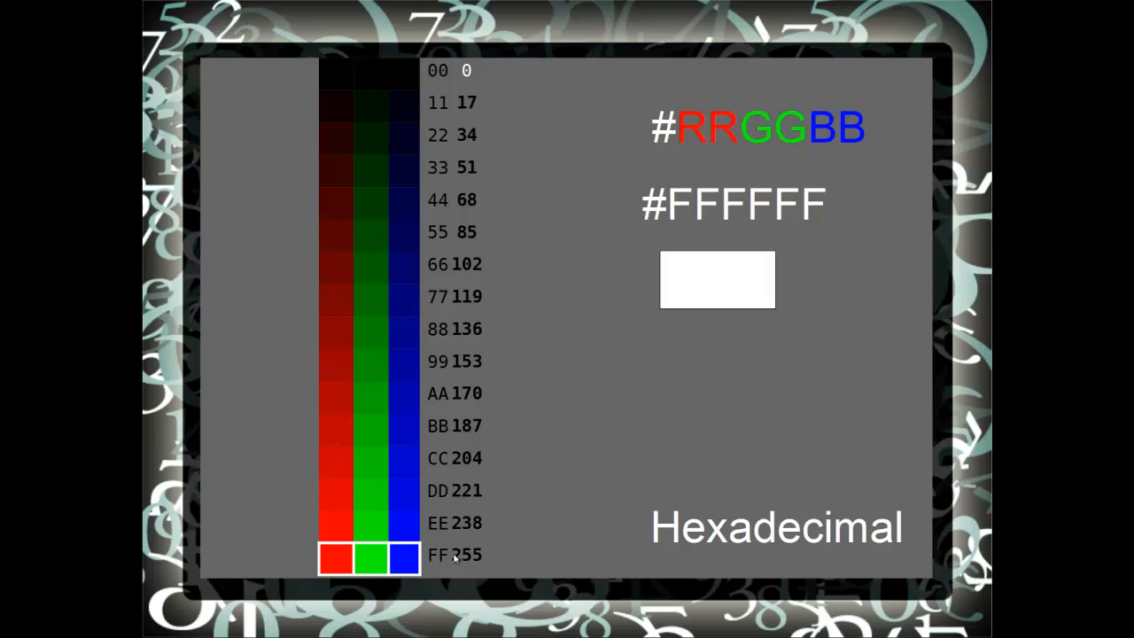
pyautogui.moveTo(458, 133)
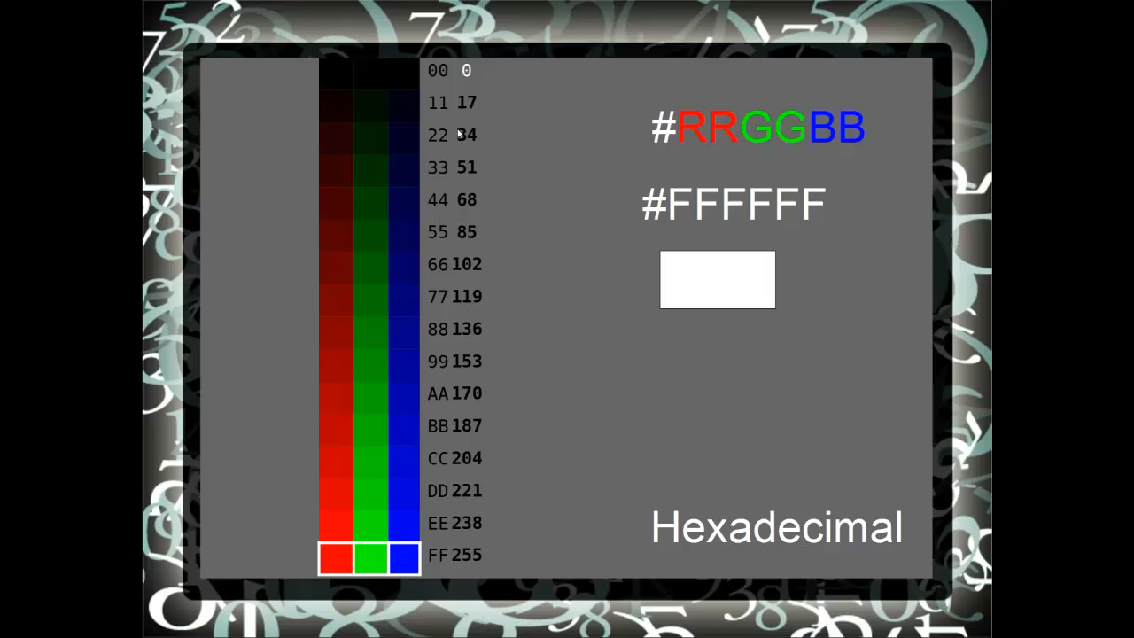
pyautogui.moveTo(400, 200)
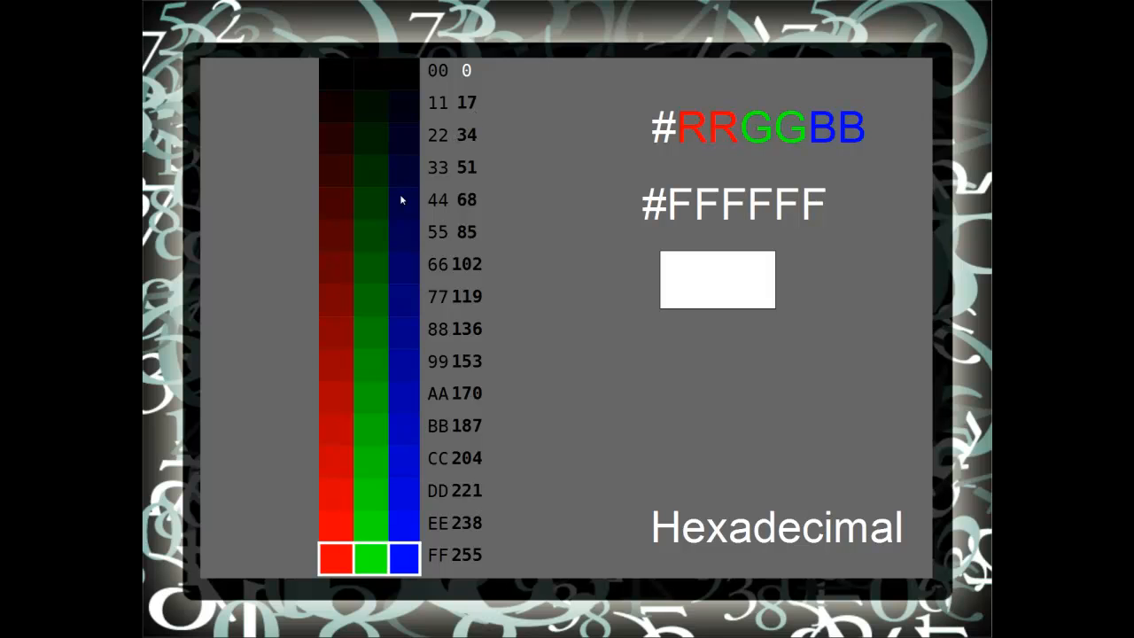
pyautogui.moveTo(473, 164)
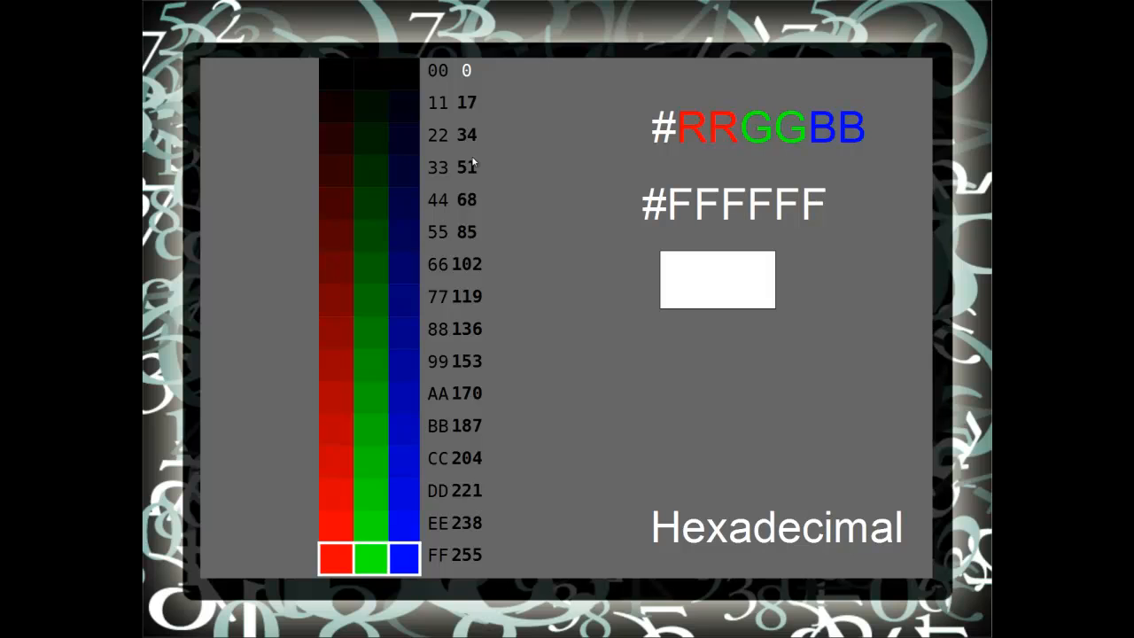
pyautogui.moveTo(527, 174)
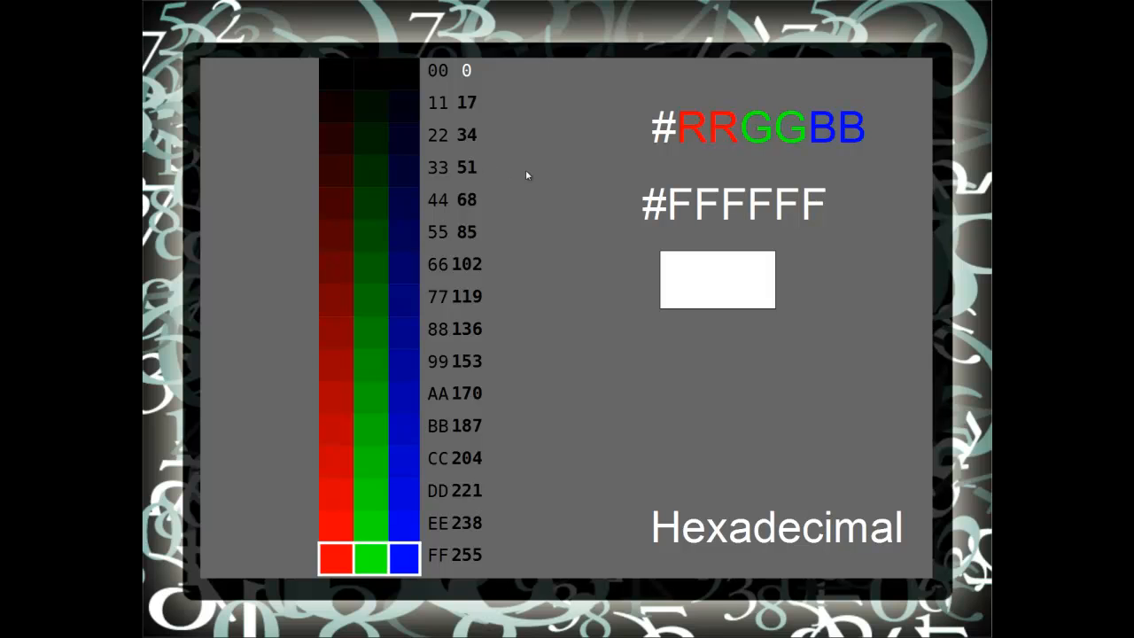